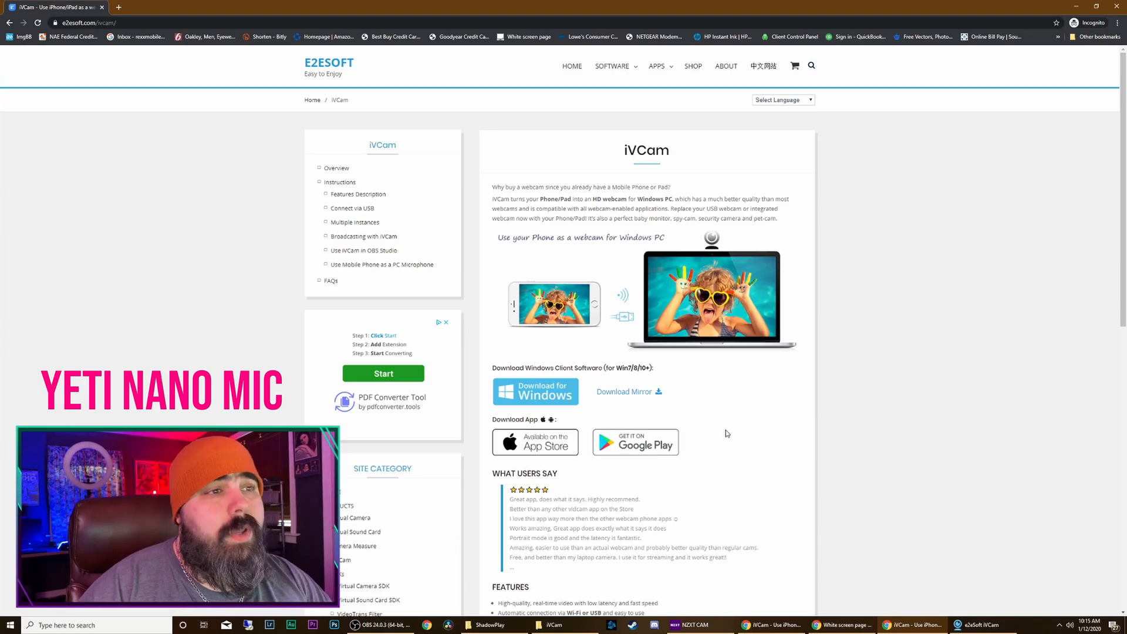
{"action": "mouse_move", "coordinate": [575, 176]}
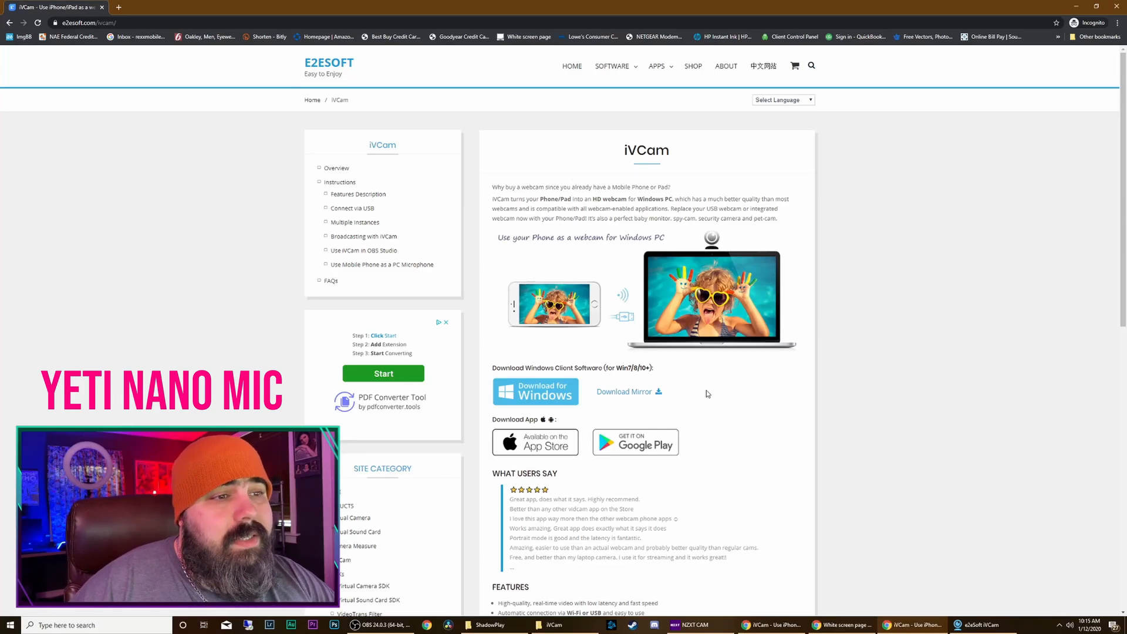
{"action": "mouse_move", "coordinate": [535, 392]}
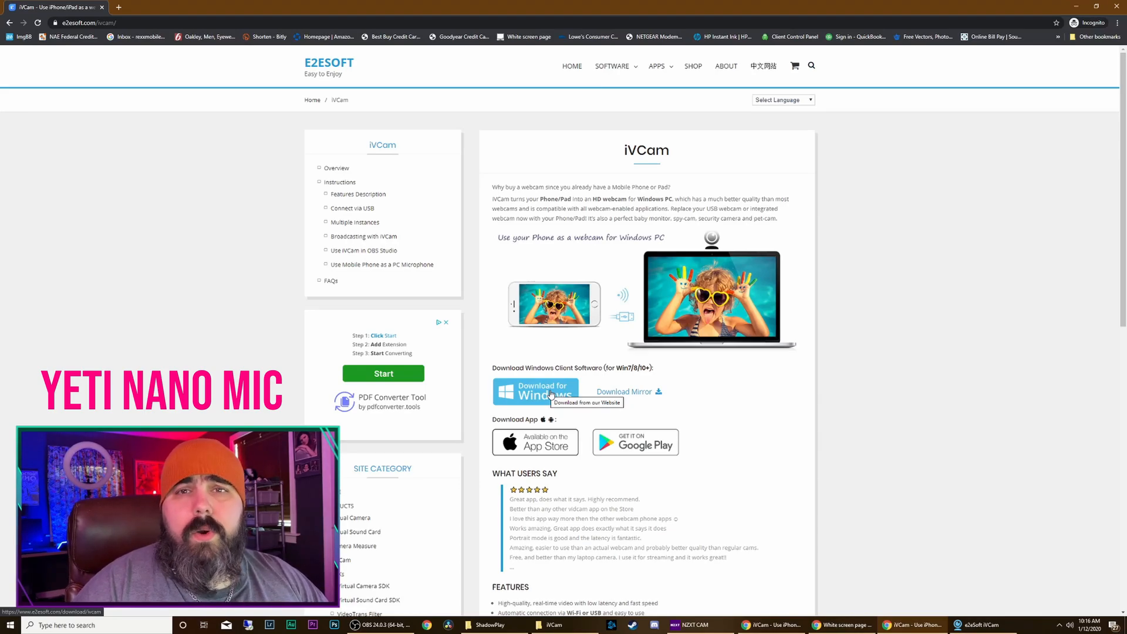
{"action": "mouse_move", "coordinate": [816, 570]}
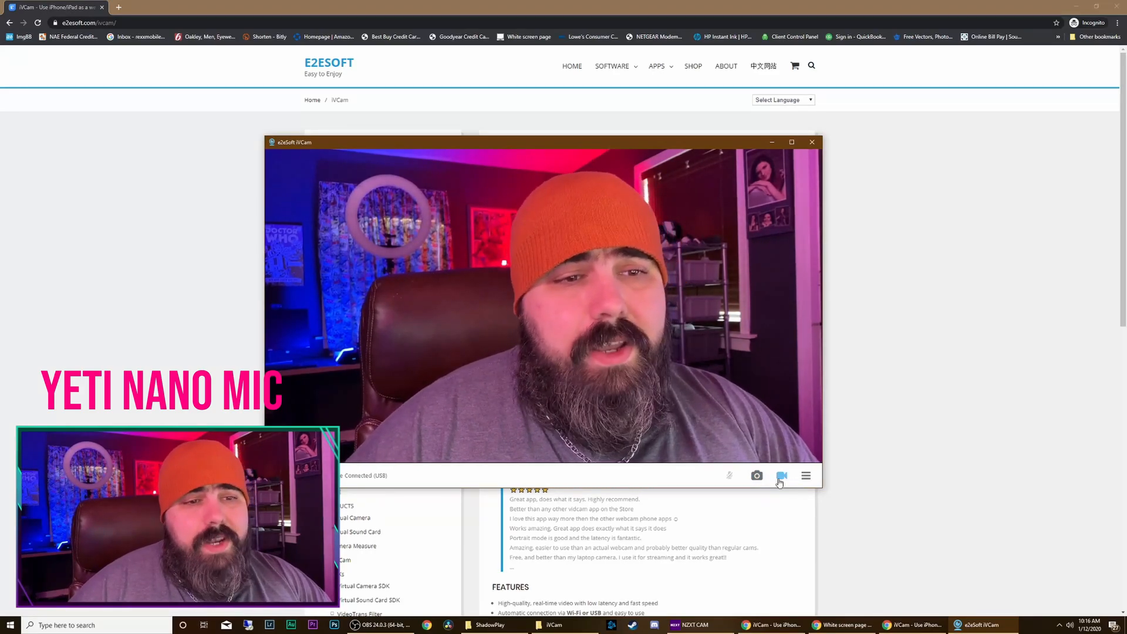
{"action": "mouse_move", "coordinate": [781, 476]}
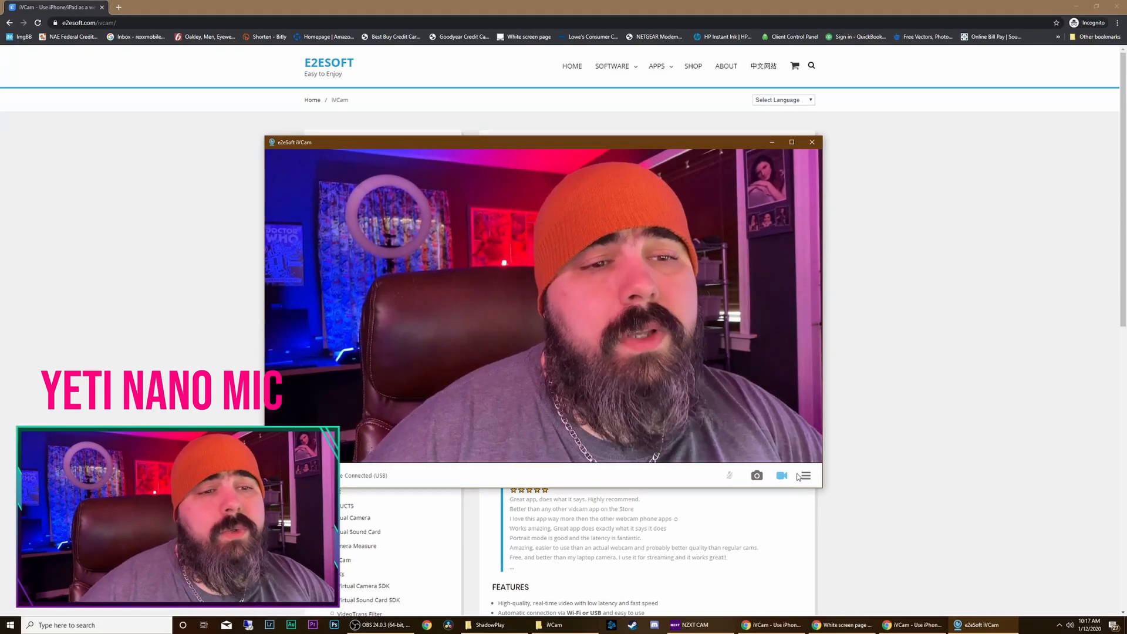
{"action": "left_click", "coordinate": [805, 475]}
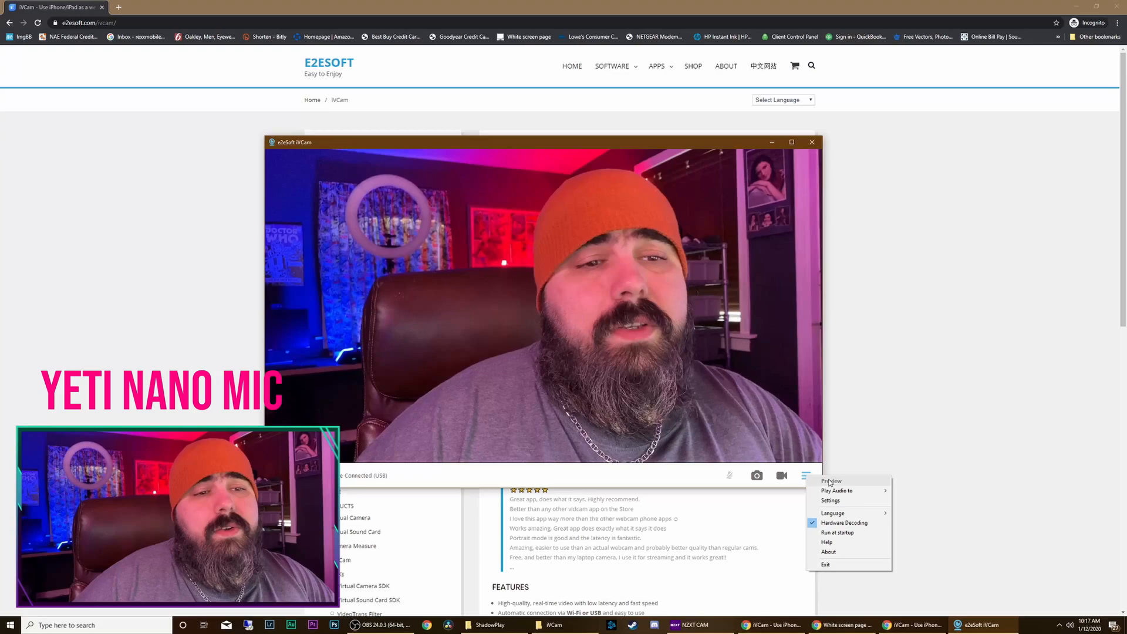
{"action": "mouse_move", "coordinate": [831, 500]}
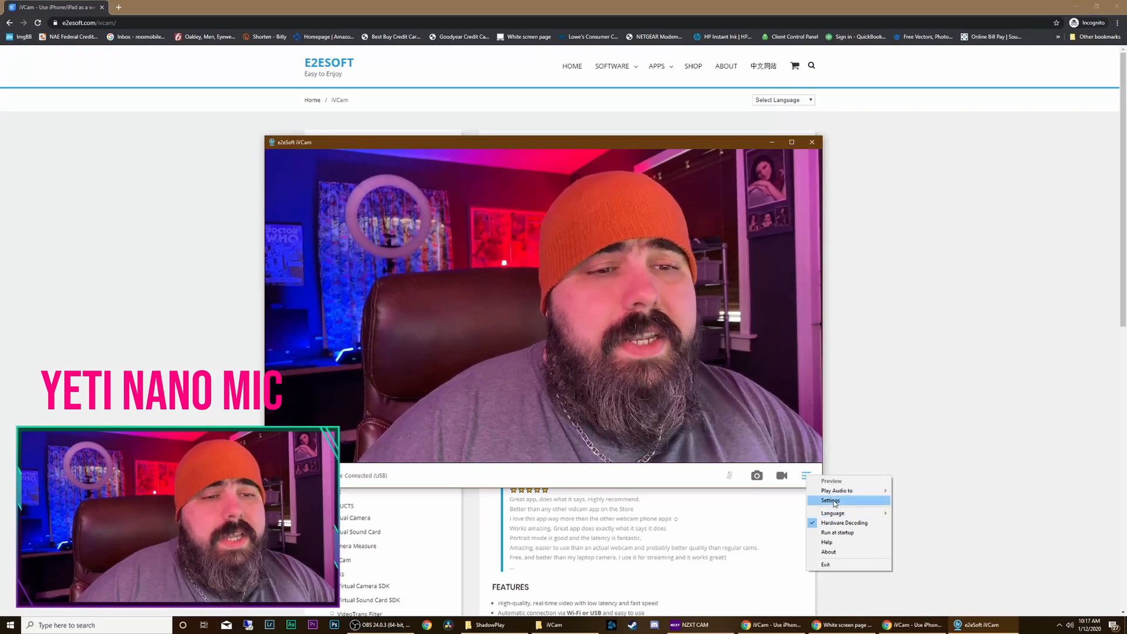
{"action": "mouse_move", "coordinate": [844, 522]}
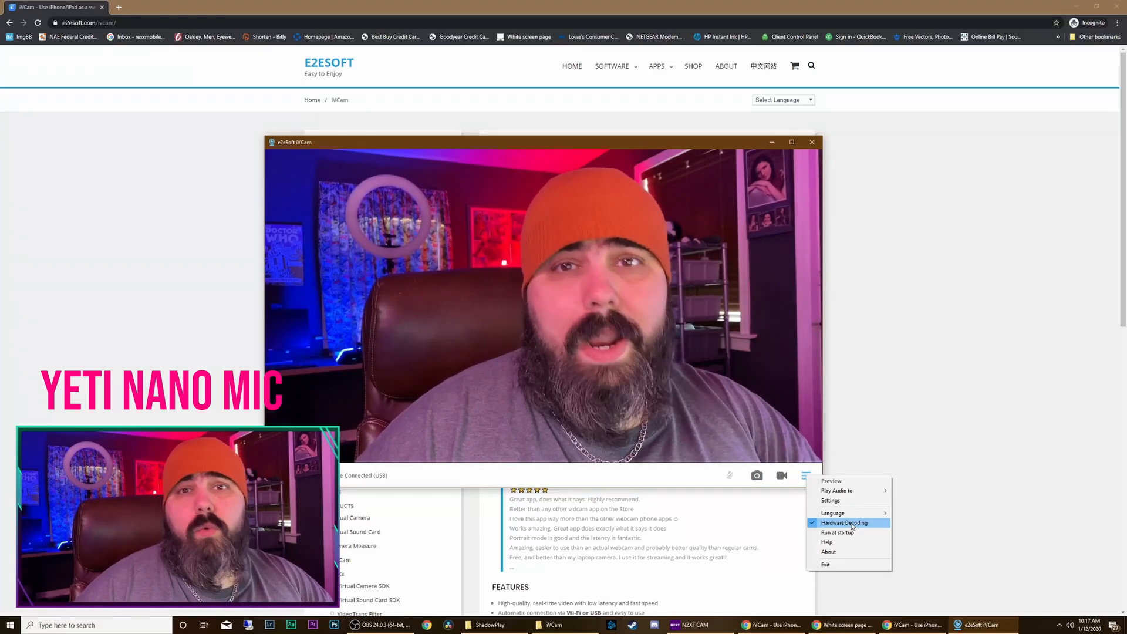
{"action": "left_click", "coordinate": [830, 500]}
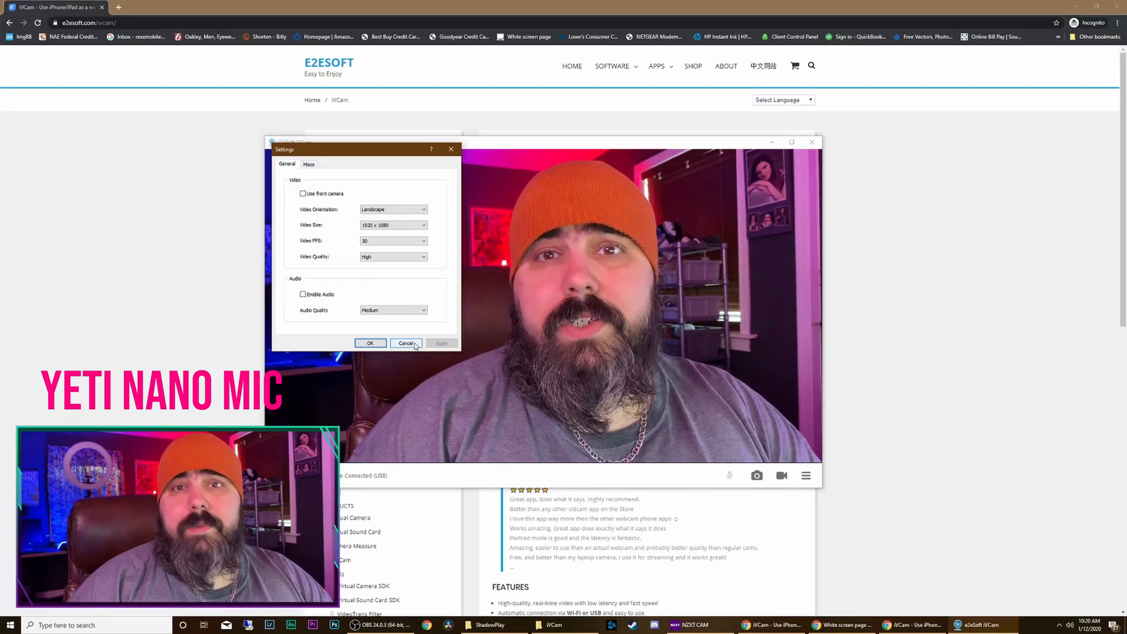
{"action": "left_click", "coordinate": [405, 343]}
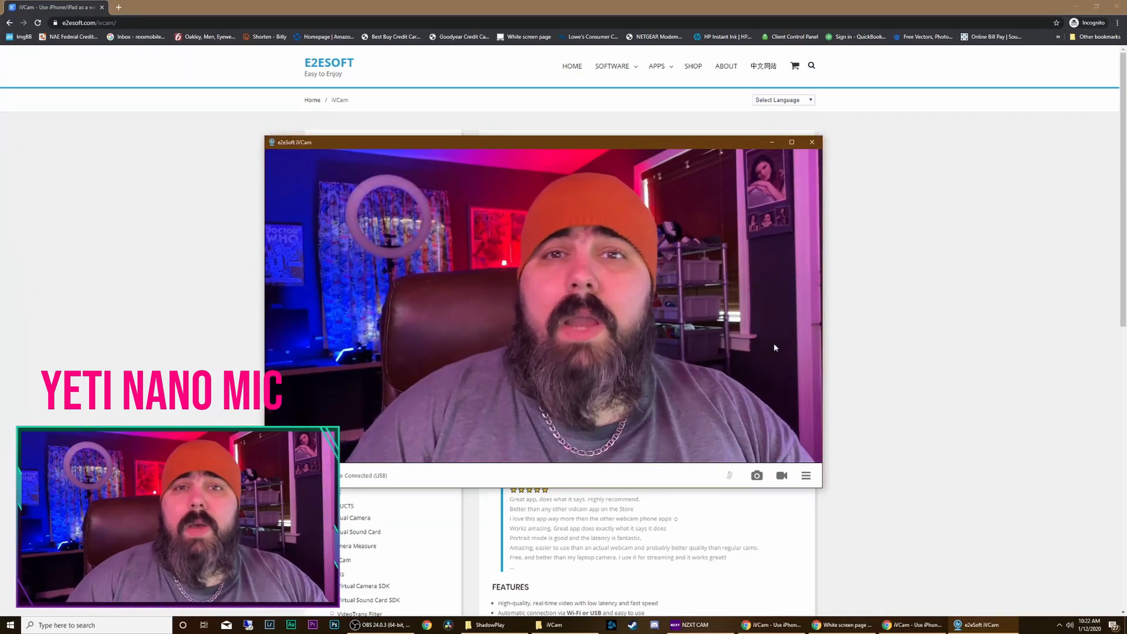